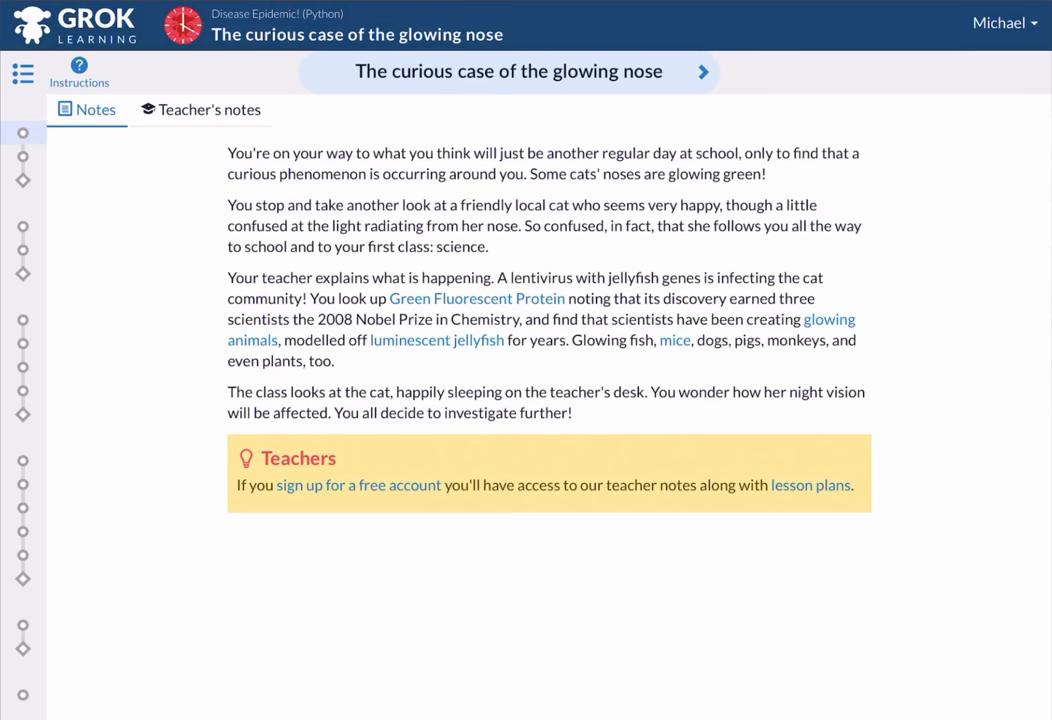
# Advance to the next lesson page, 'Printing a warning!'.
pyautogui.click(24, 74)
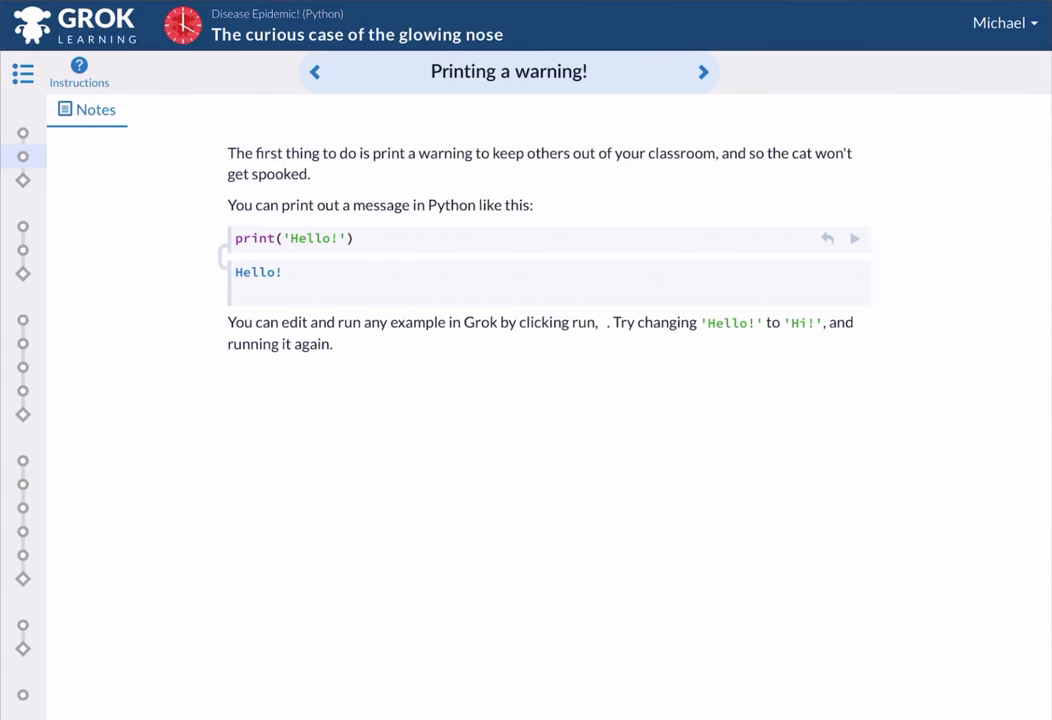
# Show the course outline listing every lesson of the glowing-nose module.
pyautogui.click(24, 72)
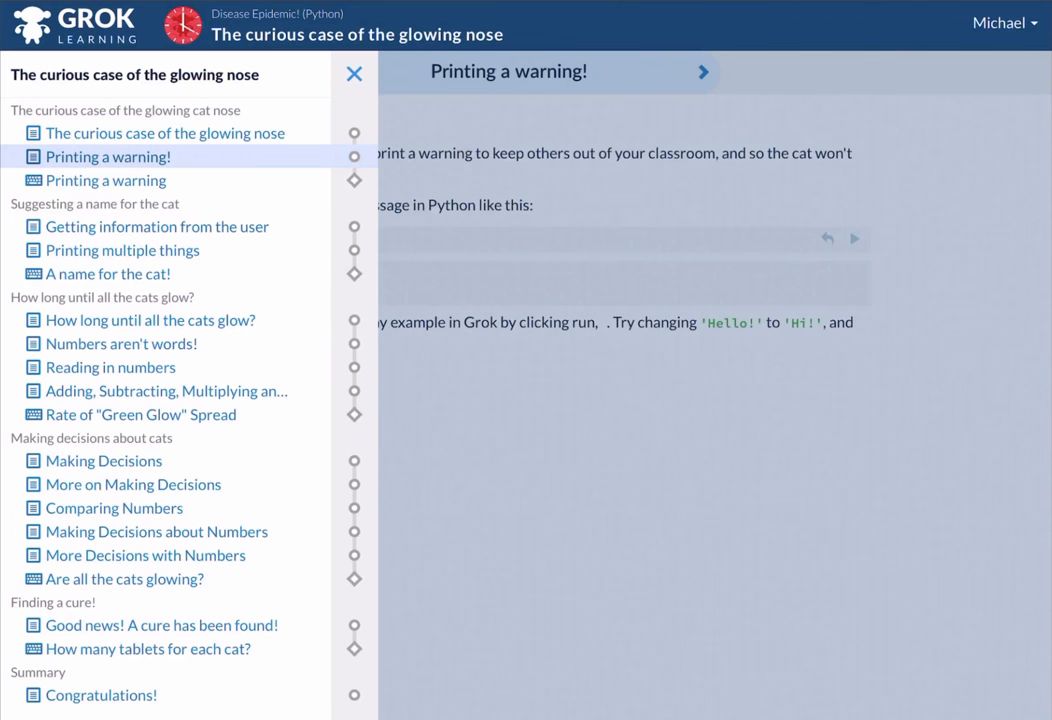
# Go to the Rate of "Green Glow" Spread problem from the outline.
pyautogui.click(140, 414)
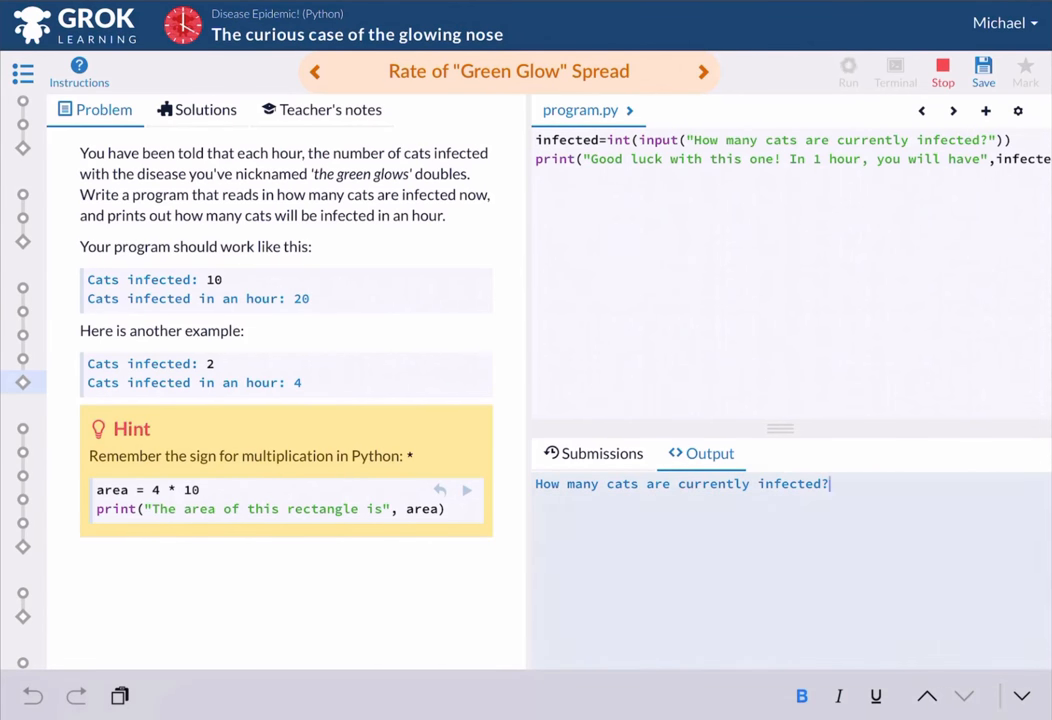
# Answer the infected-cats prompt with 5 so the program prints the doubled count.
pyautogui.write('5')
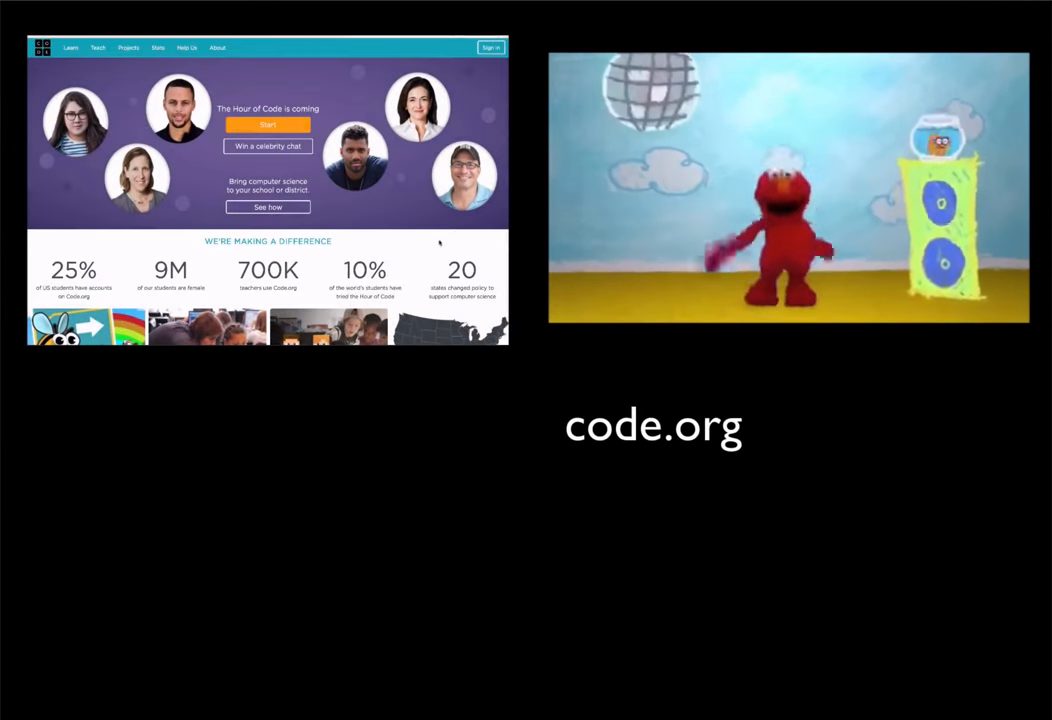
pyautogui.scroll(-3)
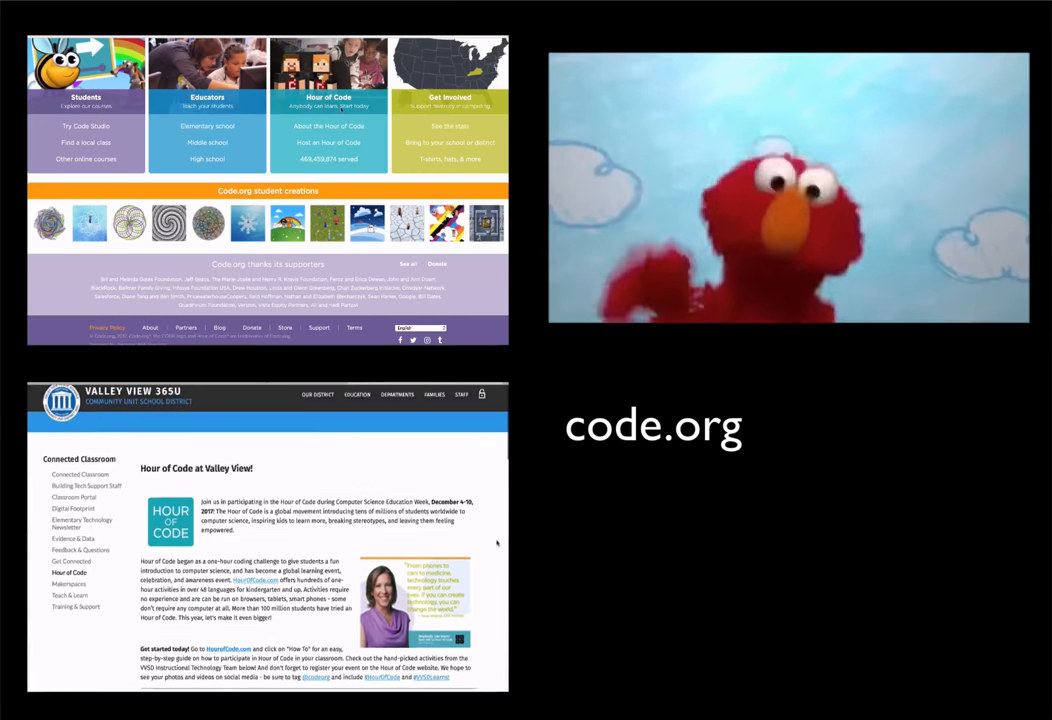
pyautogui.scroll(-3)
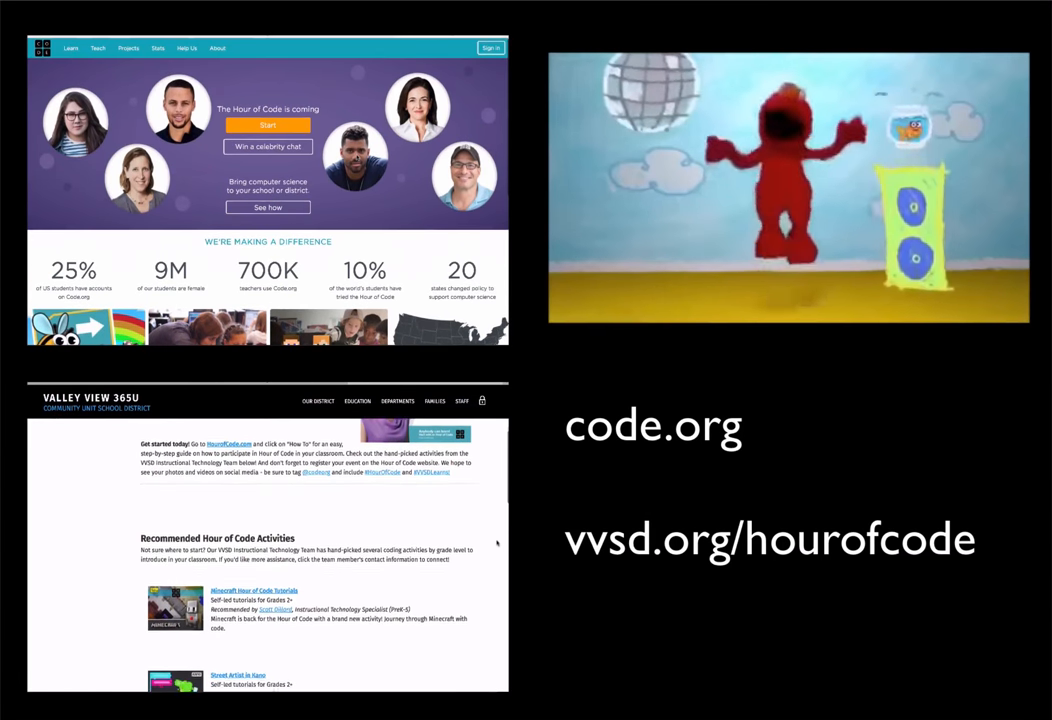
pyautogui.scroll(-3)
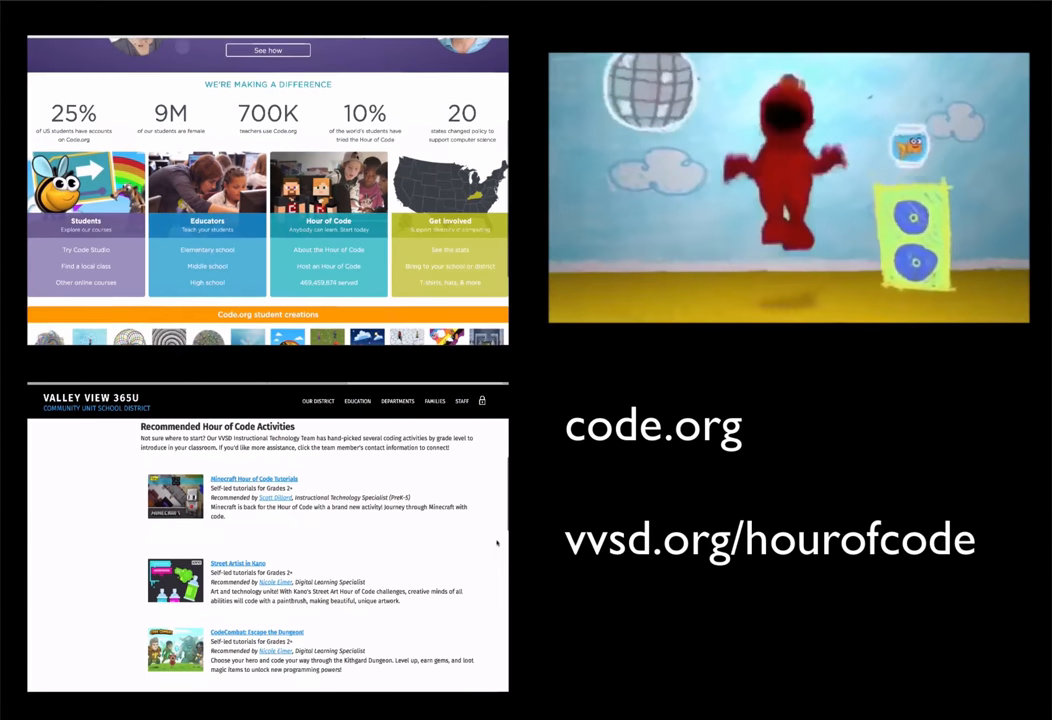